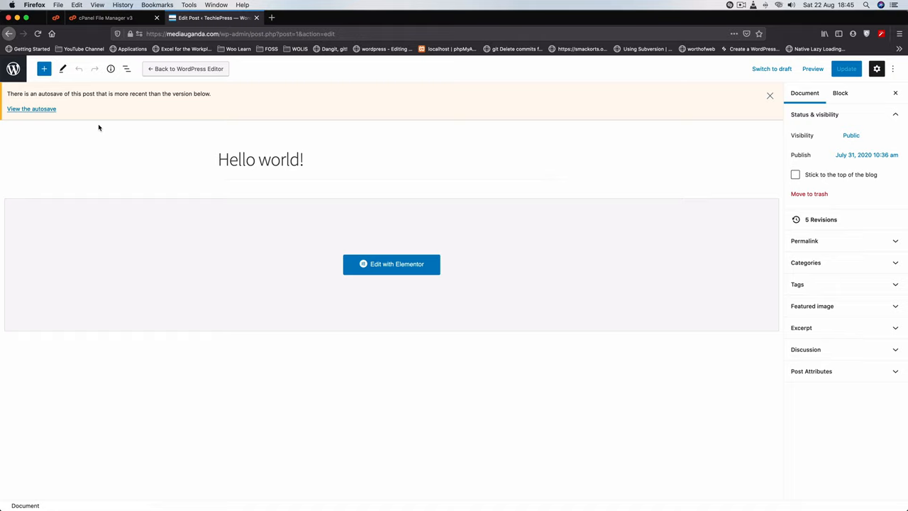
mouse_move(208, 159)
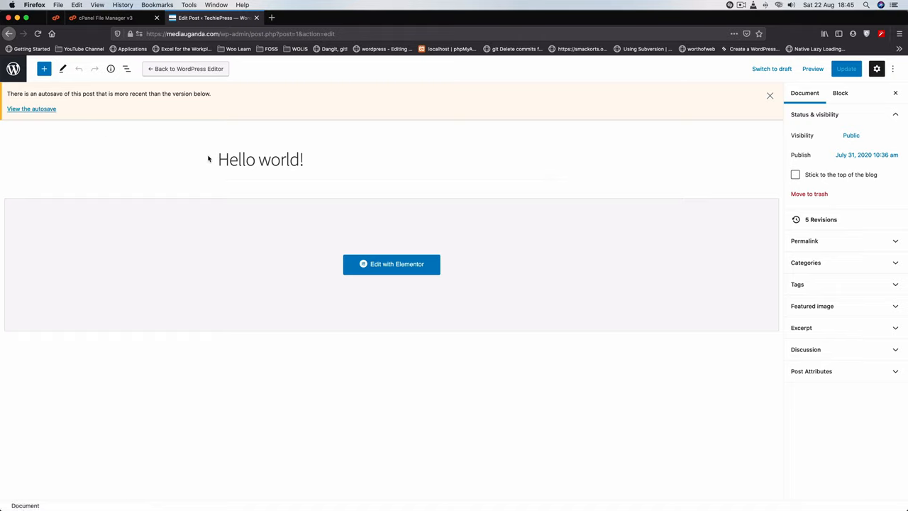
mouse_move(170, 159)
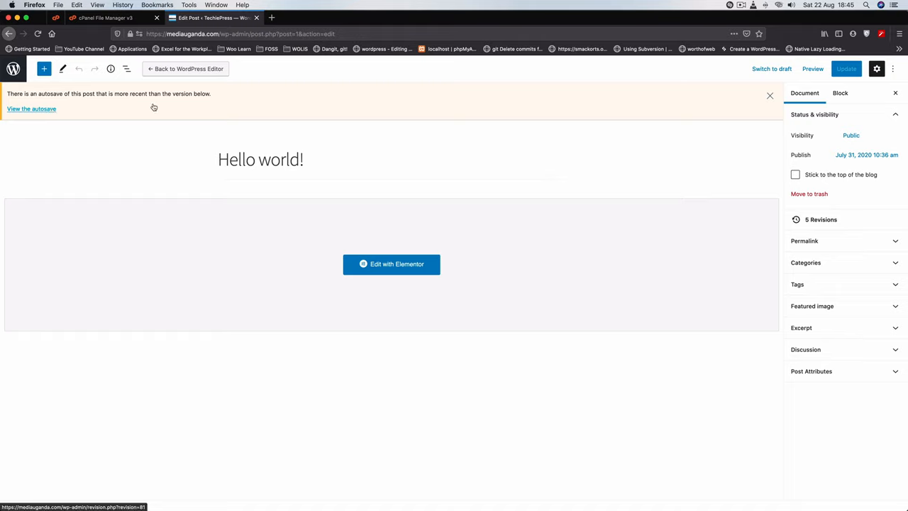
mouse_move(66, 121)
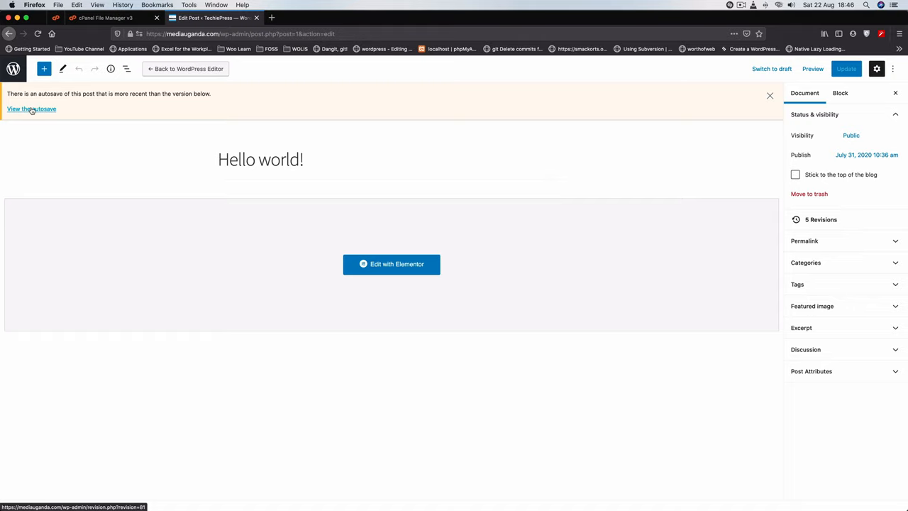
mouse_move(34, 108)
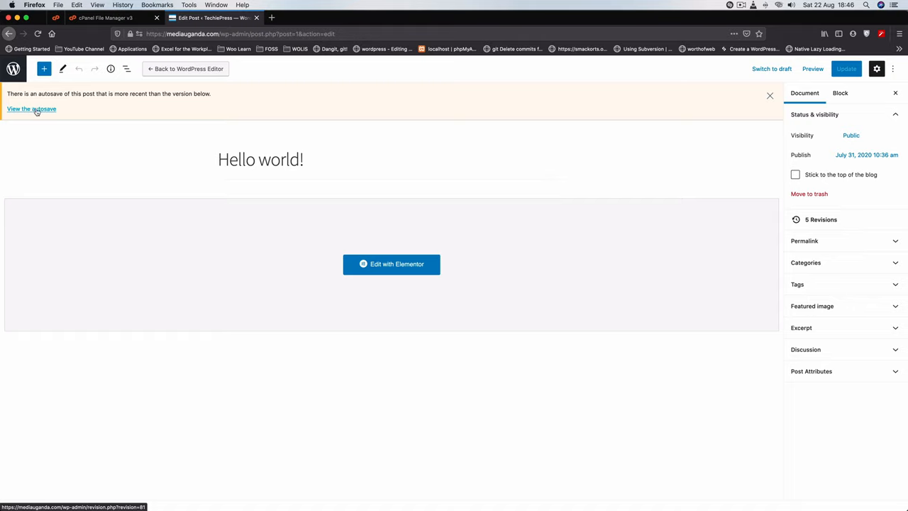
mouse_move(113, 150)
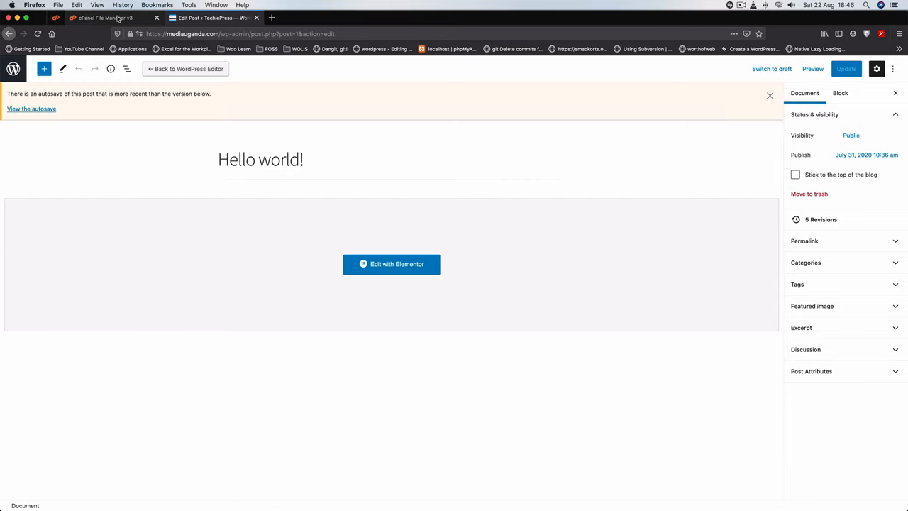
Step: Open wp-config.php from public_html in the cPanel File Manager code editor
left_click(104, 17)
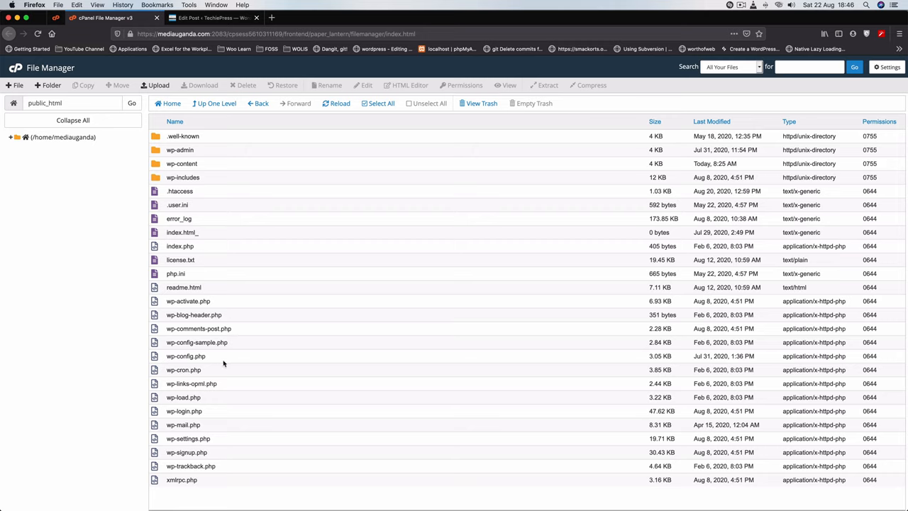
mouse_move(166, 355)
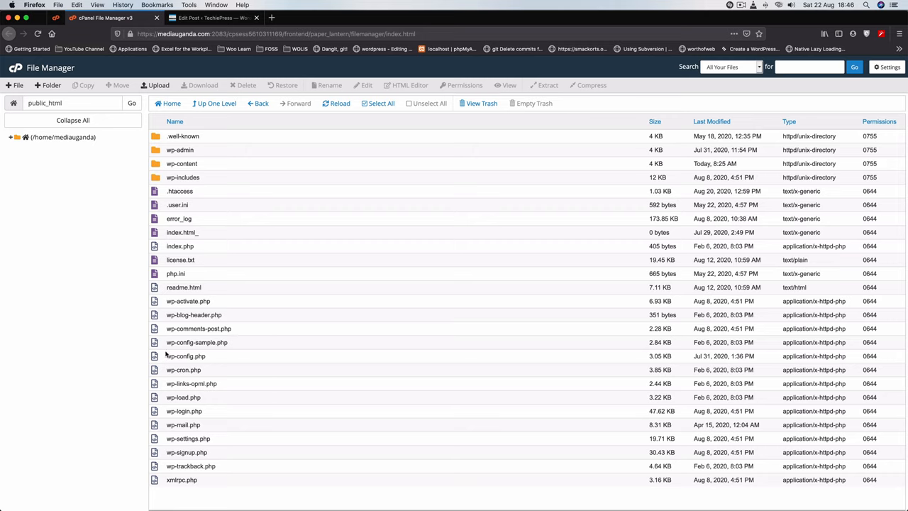
left_click(185, 356)
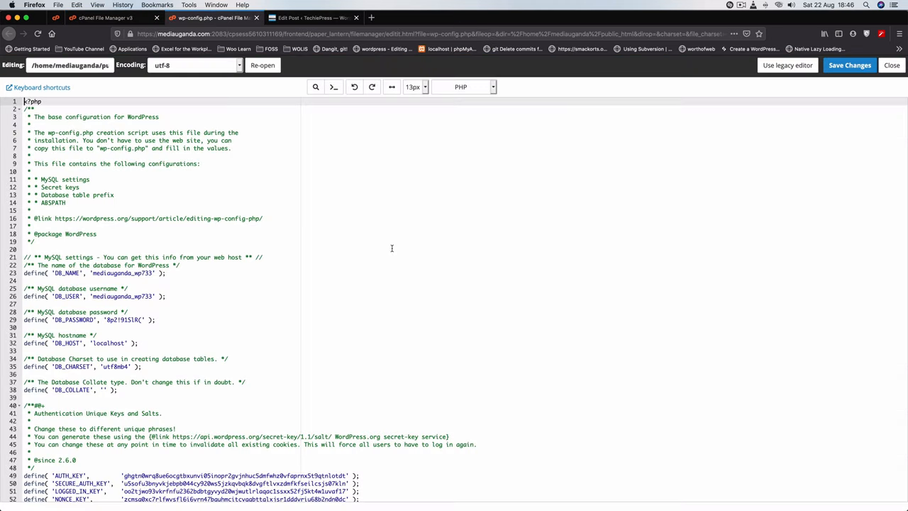
Step: Add define( 'WP_POST_REVISIONS', false ); at line 82 of wp-config.php and save
scroll("down", 3)
type("define( 'WP_POST_REV', false );")
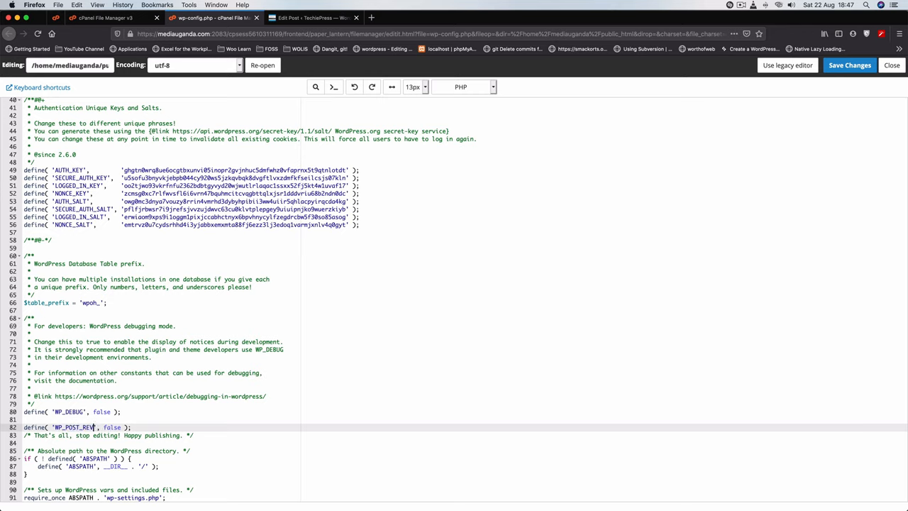
type("ISIONS")
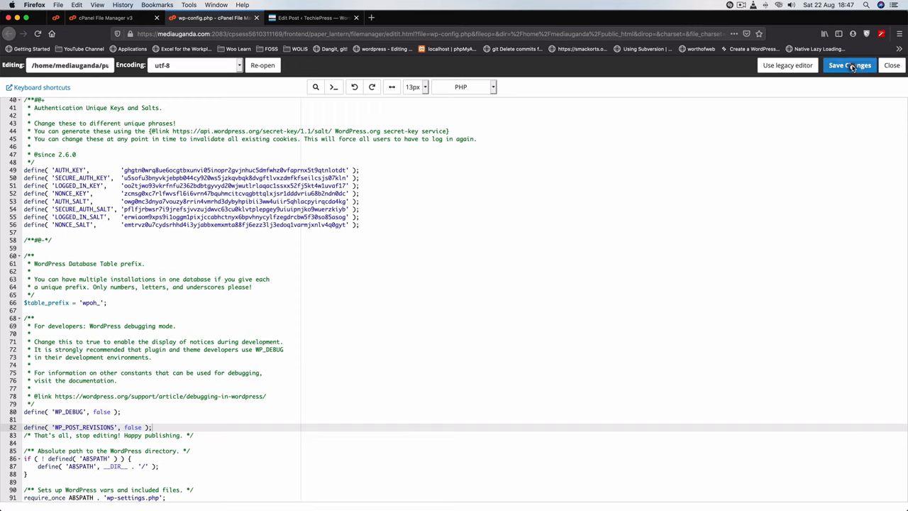
left_click(849, 65)
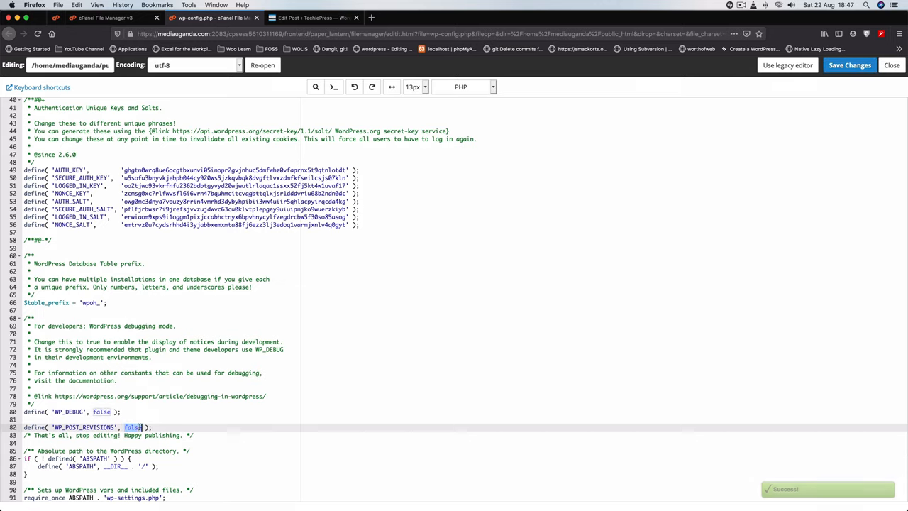
Step: Switch back to the Edit Post tab for Hello world!
left_click(312, 18)
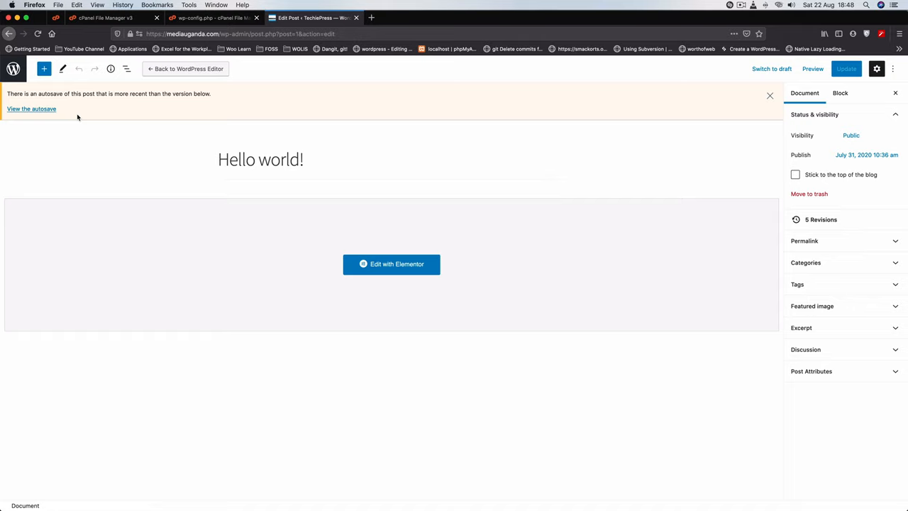
mouse_move(353, 76)
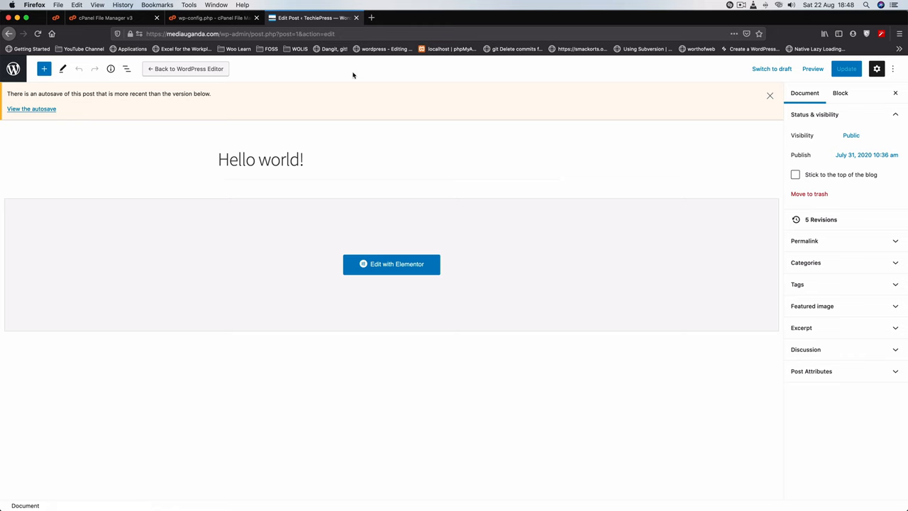
Step: Replace false with 3 for WP_POST_REVISIONS on line 82, then return to WordPress
left_click(213, 18)
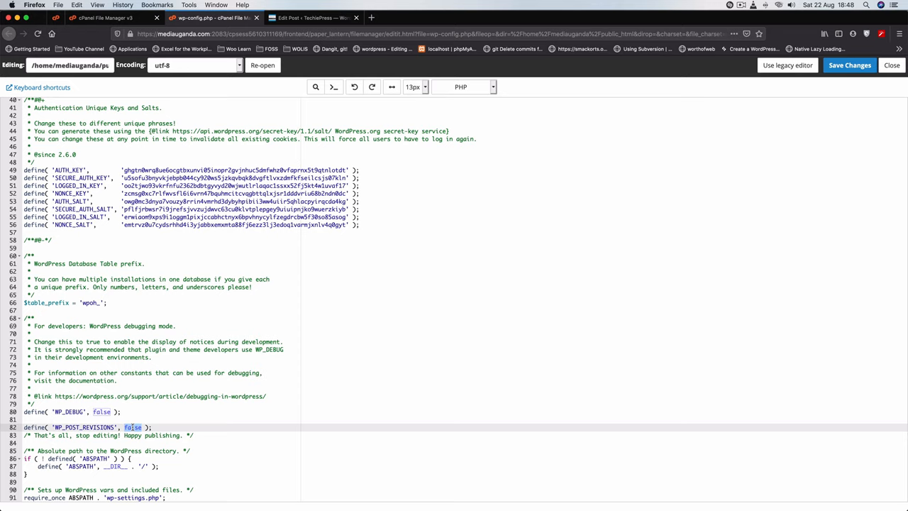
type("3")
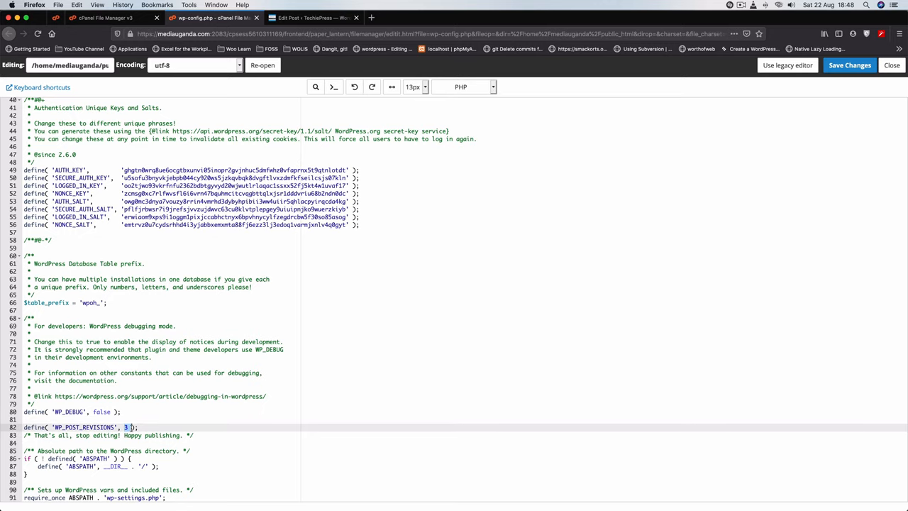
left_click(312, 18)
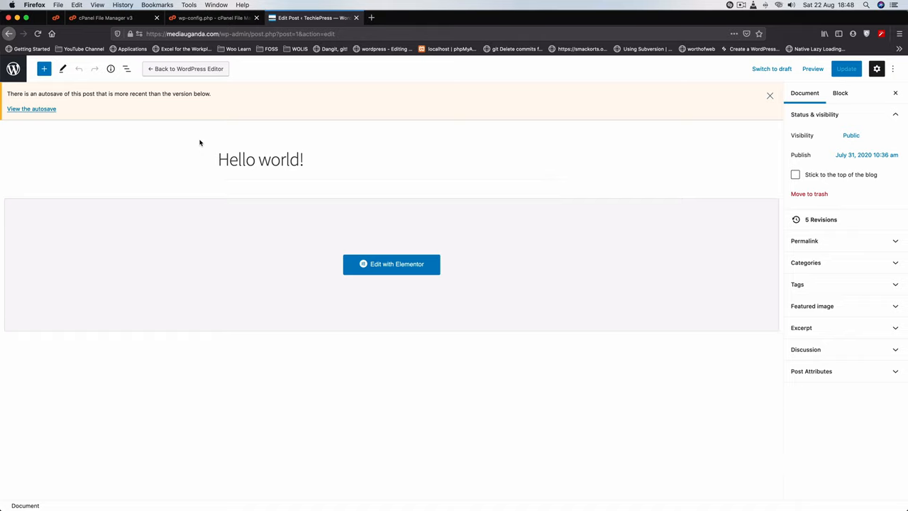
mouse_move(416, 81)
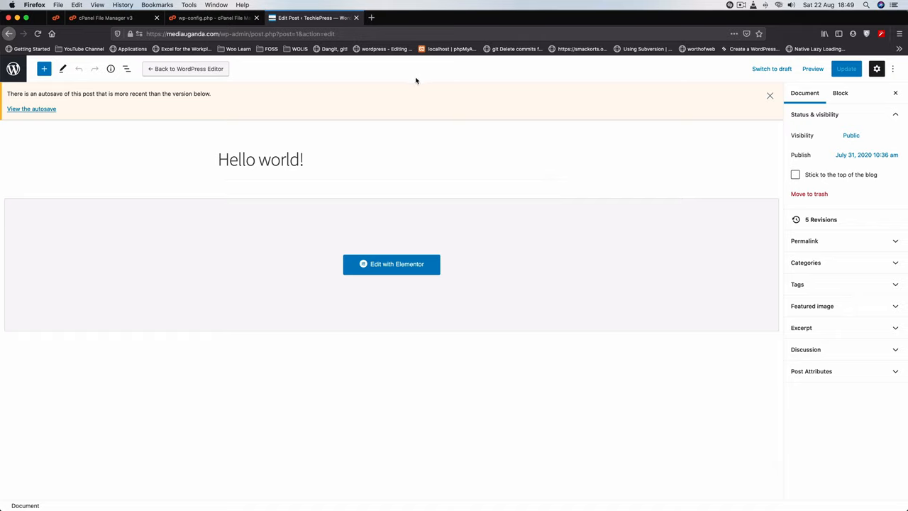
mouse_move(406, 80)
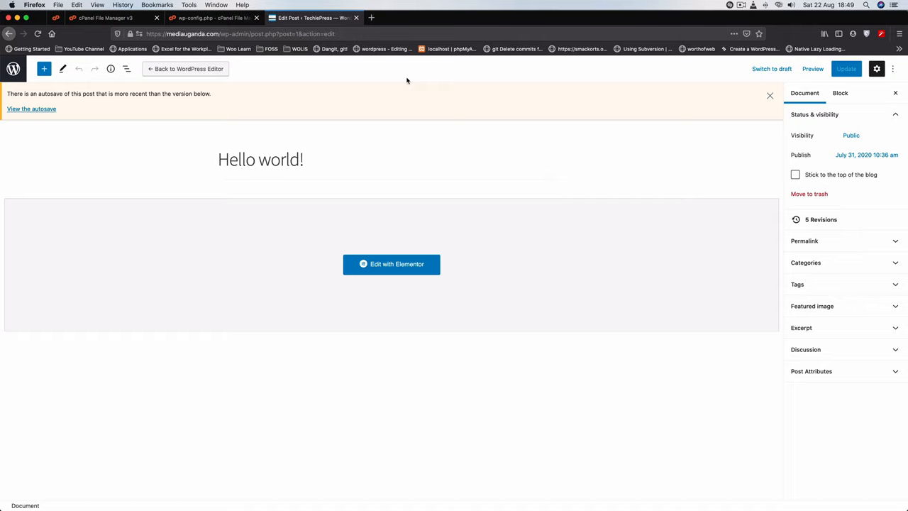
mouse_move(528, 35)
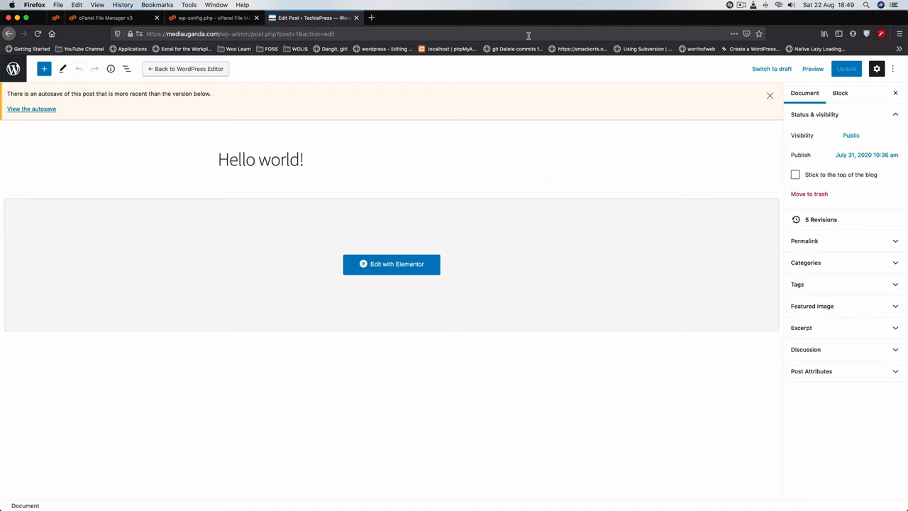
mouse_move(587, 30)
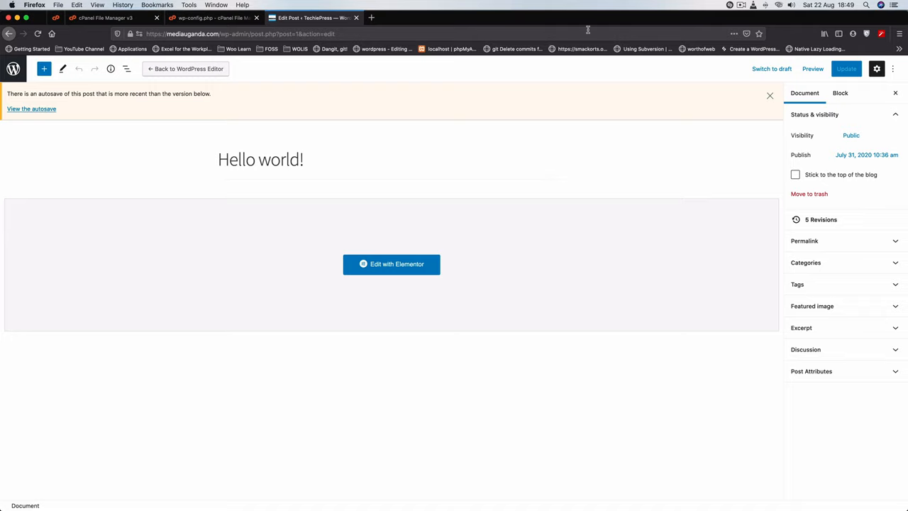